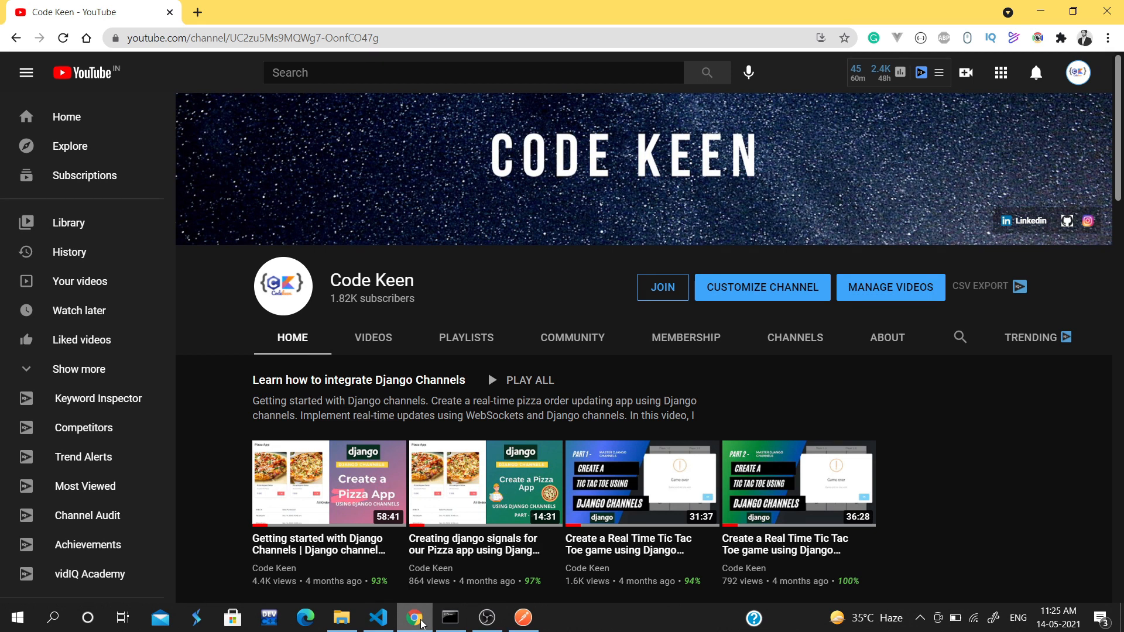
Step: Compare the QuizMixin get_all_quizs code in mixins.py with Postman's quiz-questions response, ending on mixins.py
{"action": "left_click", "coordinate": [377, 617]}
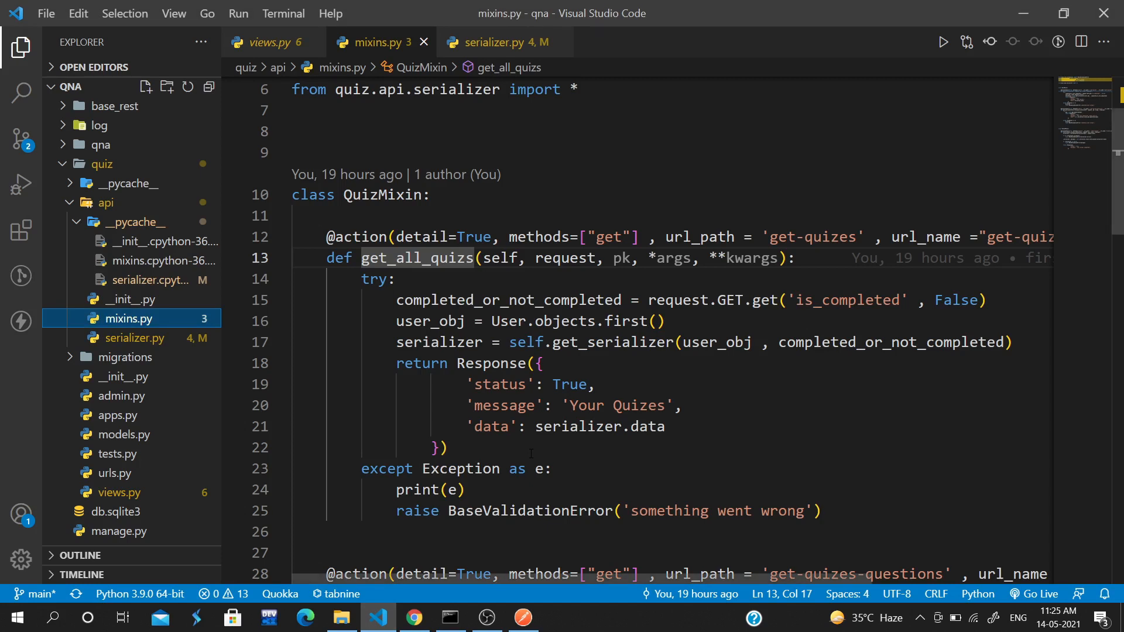
{"action": "left_click", "coordinate": [523, 618]}
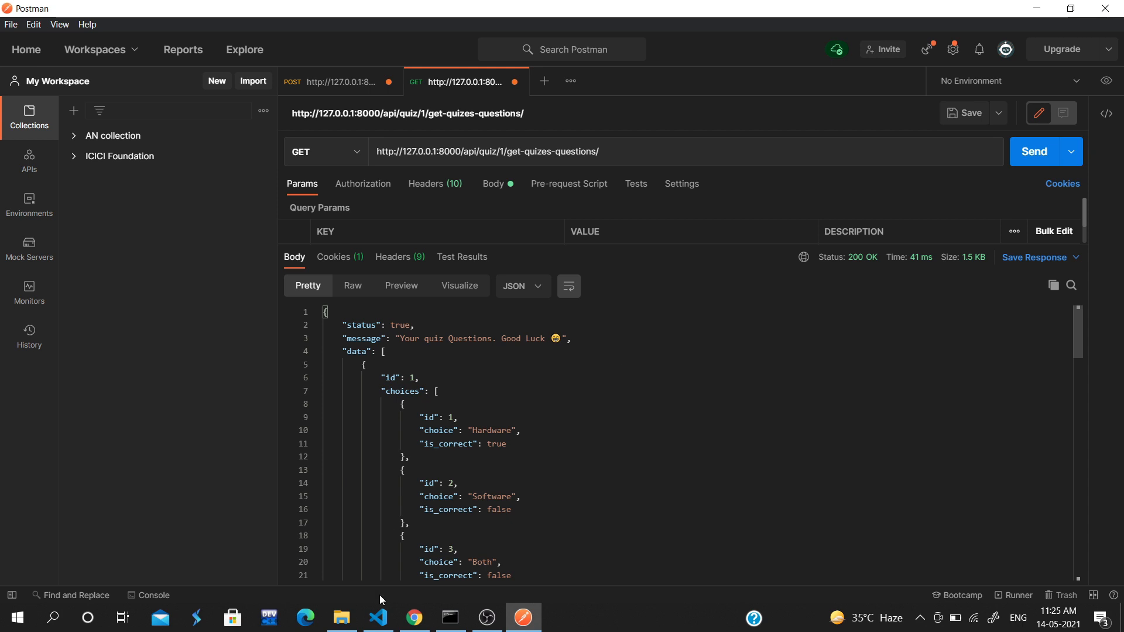
{"action": "left_click", "coordinate": [378, 617]}
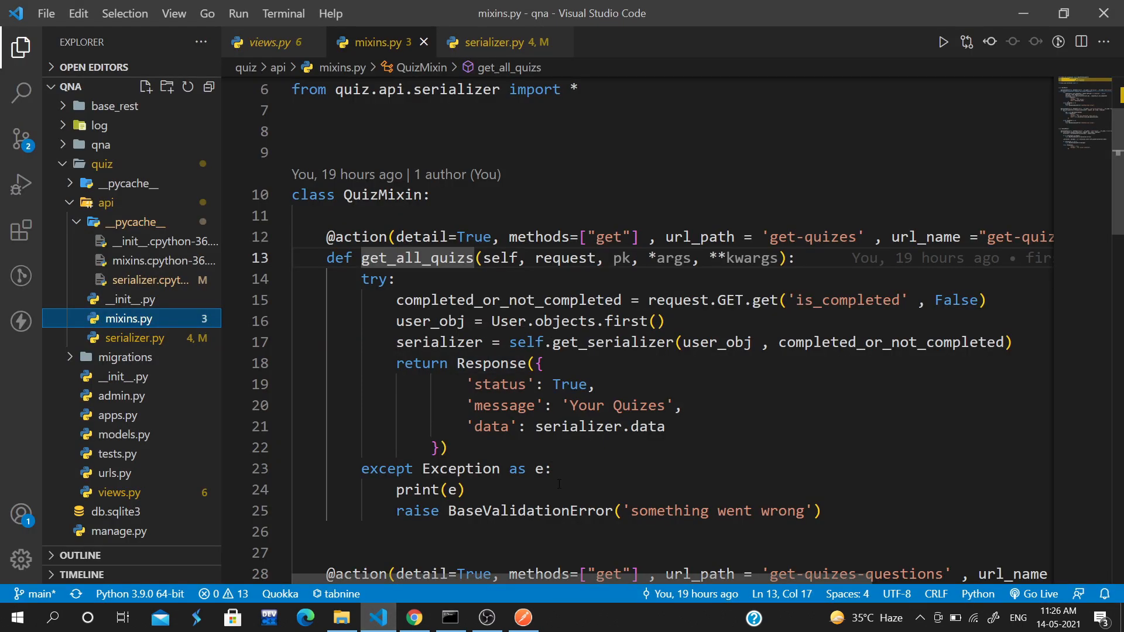
{"action": "left_click", "coordinate": [523, 617]}
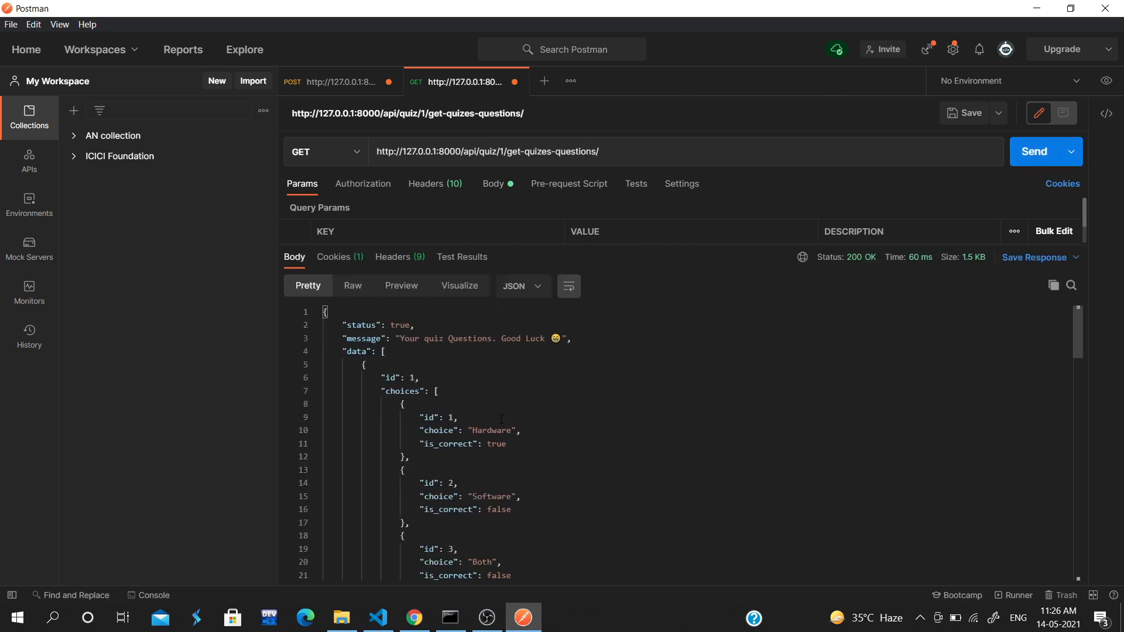
{"action": "mouse_move", "coordinate": [414, 618]}
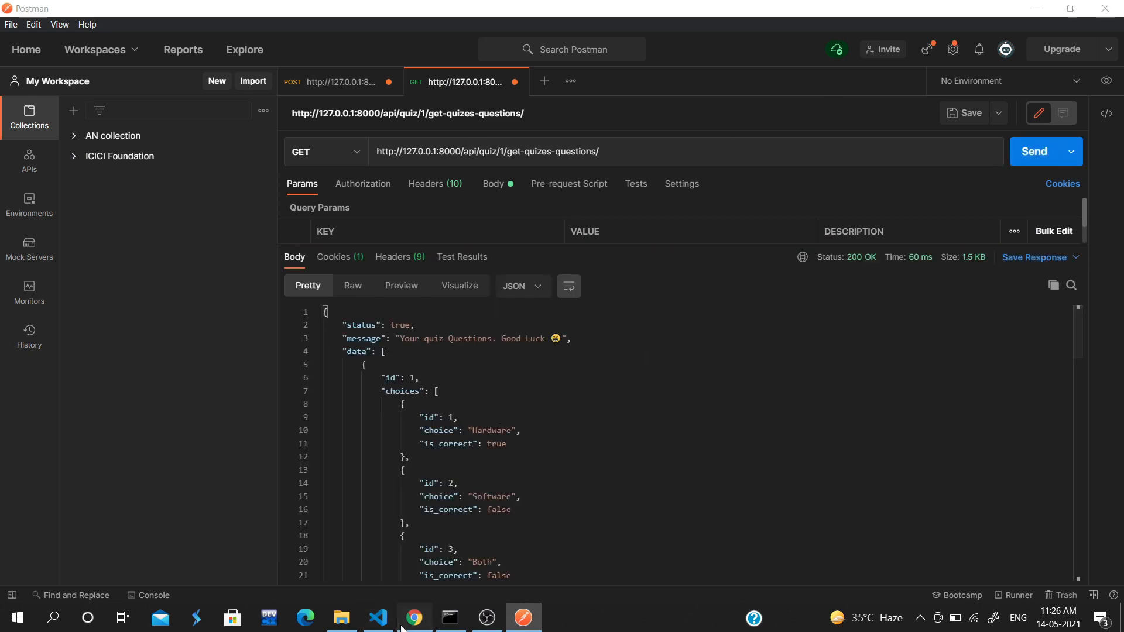
{"action": "left_click", "coordinate": [379, 617]}
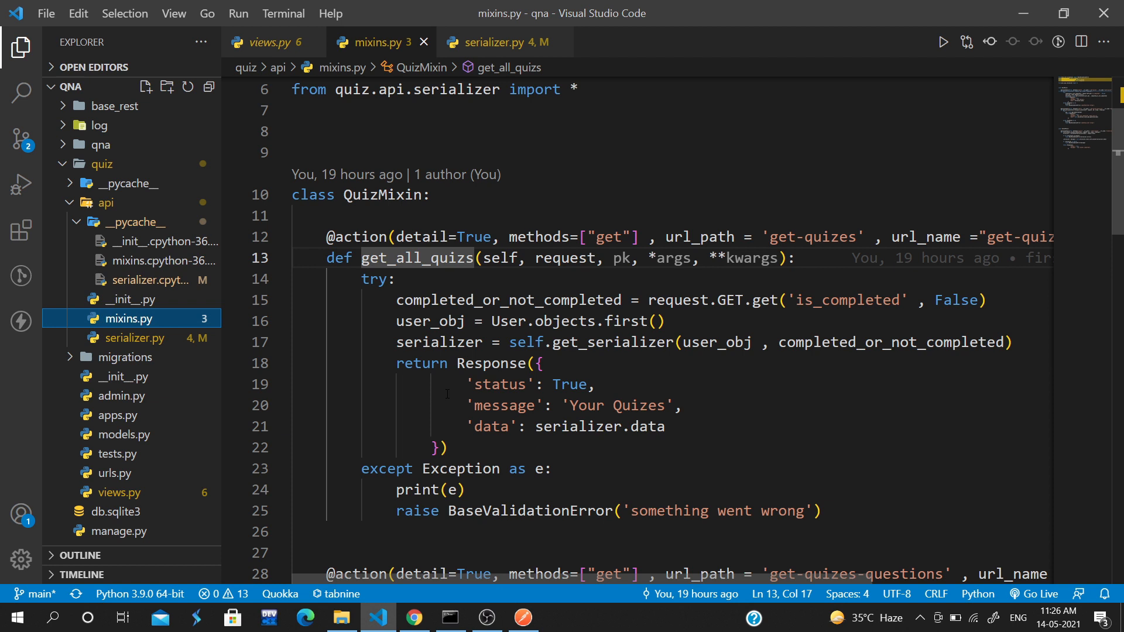
{"action": "mouse_move", "coordinate": [20, 93]}
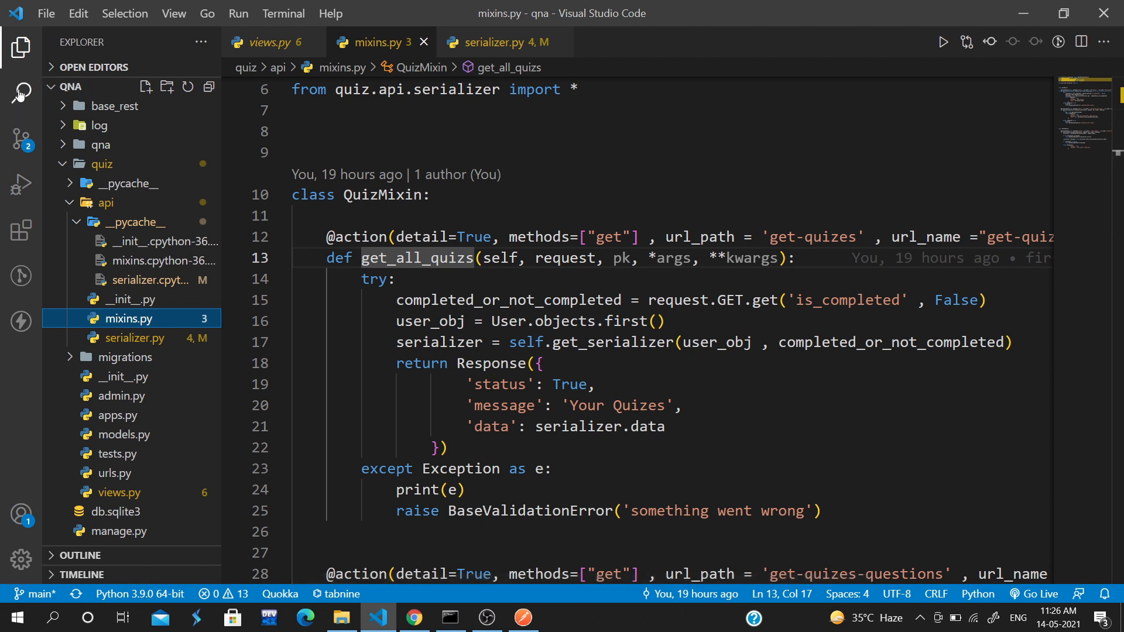
{"action": "mouse_move", "coordinate": [21, 229]}
{"action": "type", "text": "thunder"}
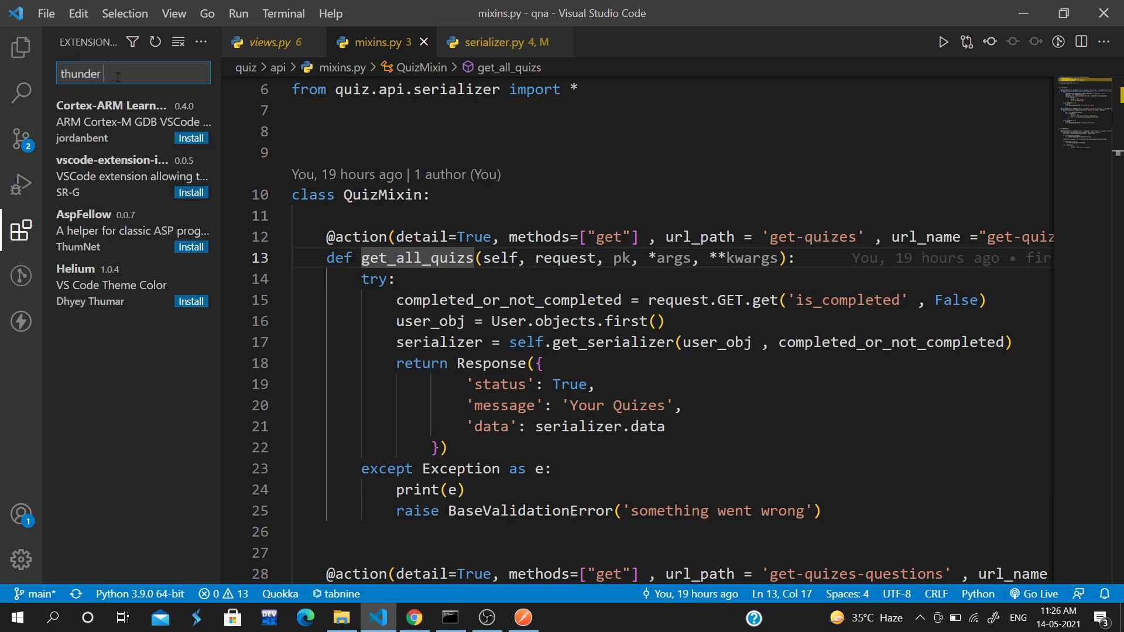
Step: Find Thunder Client via a 'thunder cl' extension search, view its enabled page, then return to mixins.py
{"action": "type", "text": "cl"}
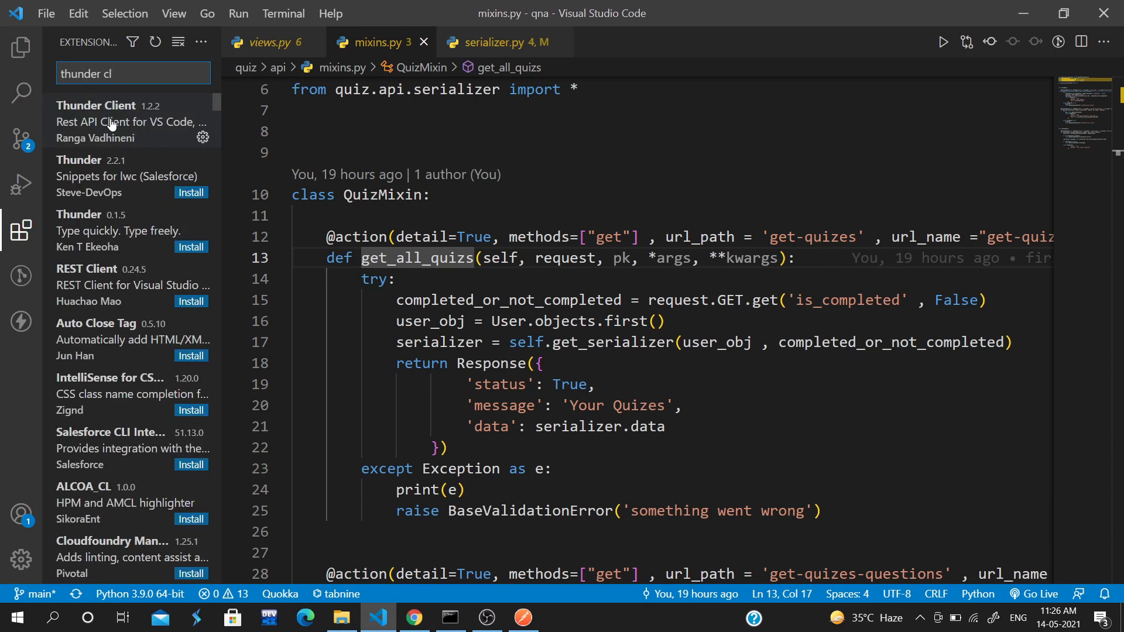
{"action": "left_click", "coordinate": [112, 120]}
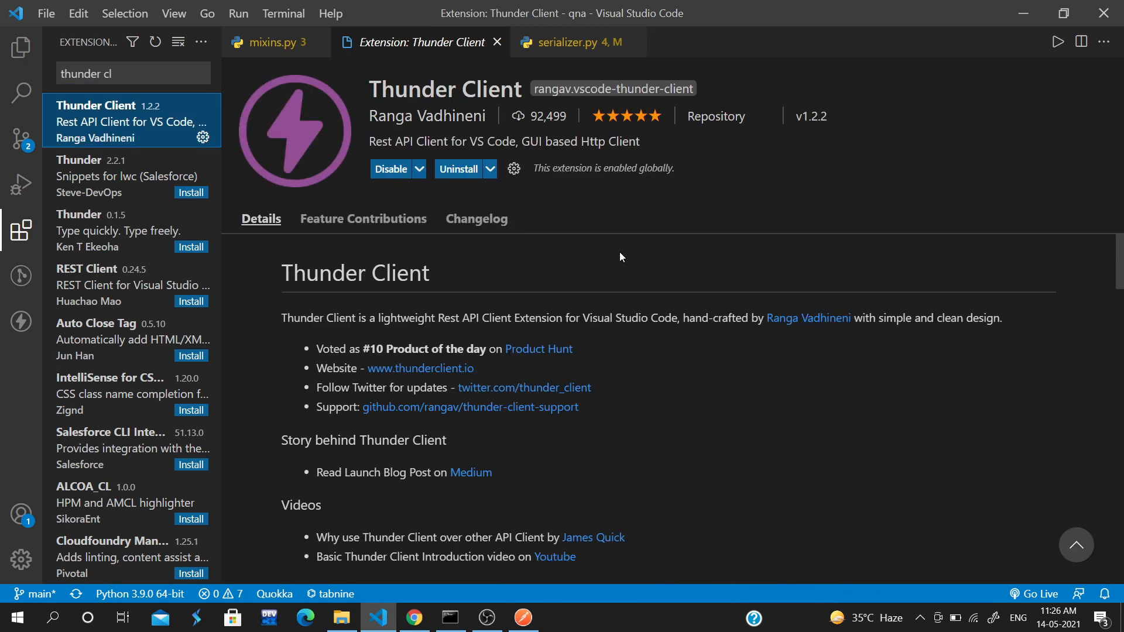
{"action": "mouse_move", "coordinate": [365, 149]}
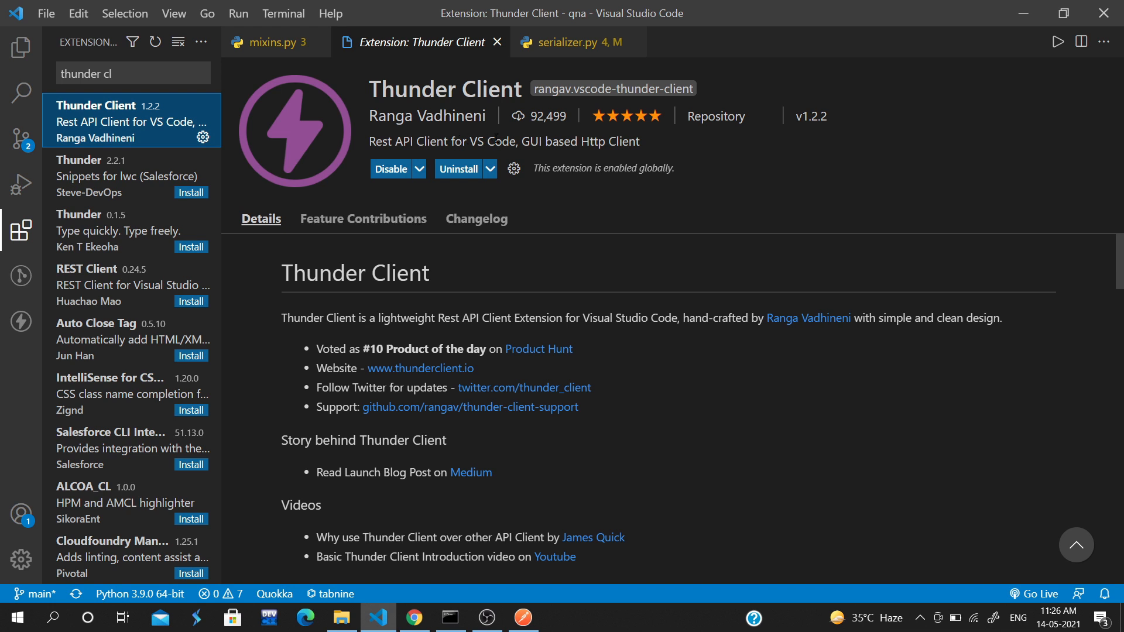
{"action": "mouse_move", "coordinate": [250, 72]}
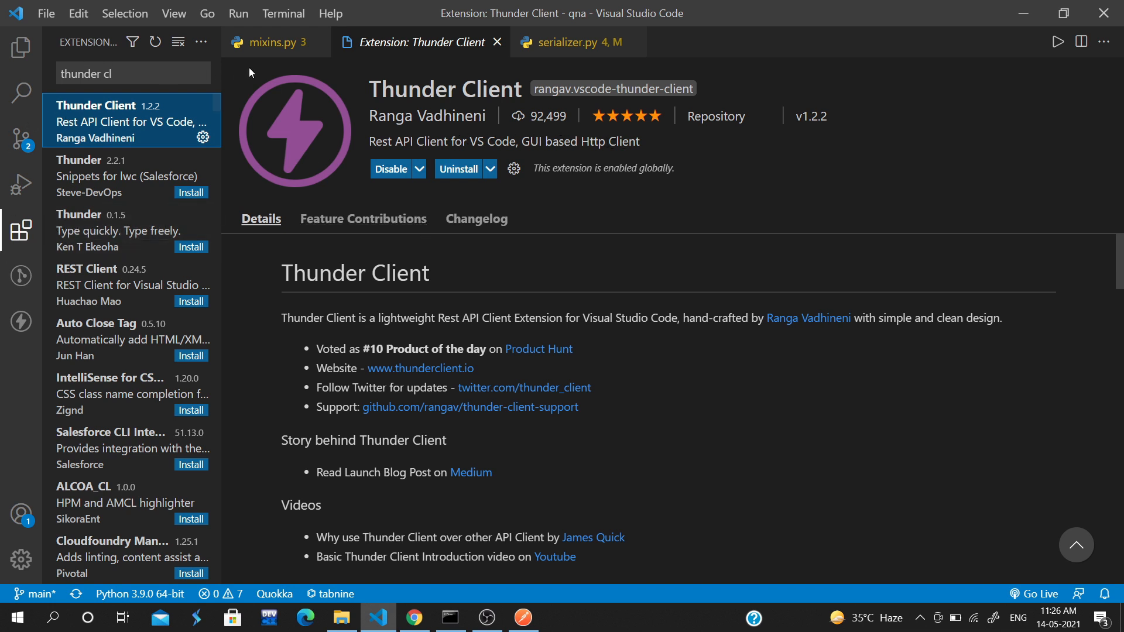
{"action": "left_click", "coordinate": [271, 42]}
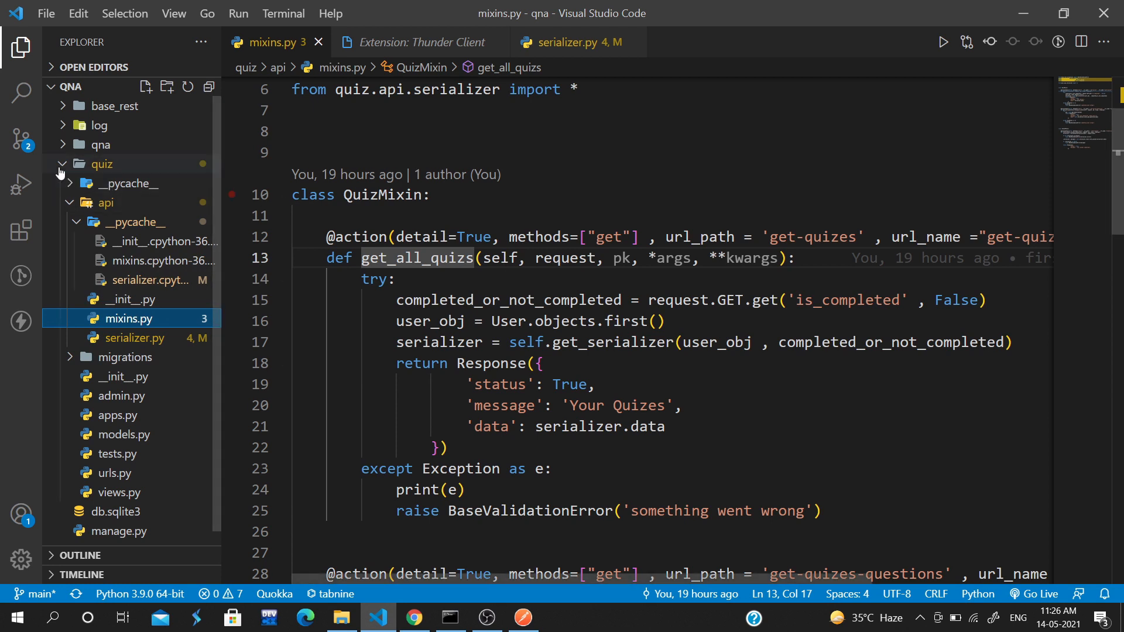
Step: Load the saved GET check-answer/1/ request from Thunder Client's Activity history, then switch to Postman
{"action": "left_click", "coordinate": [21, 322]}
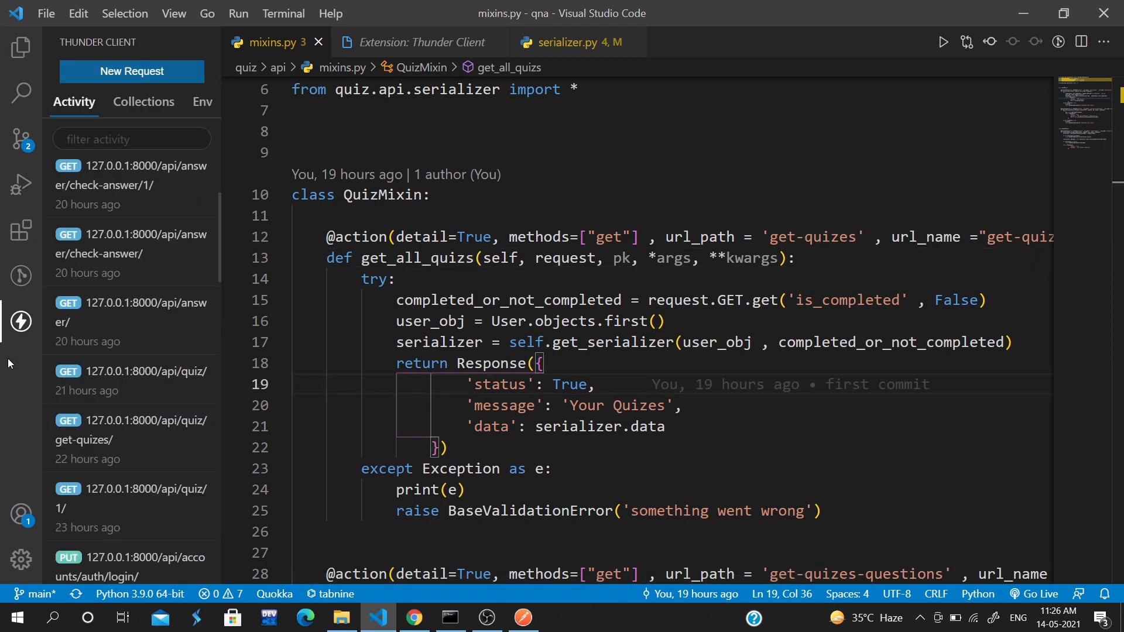
{"action": "mouse_move", "coordinate": [21, 320]}
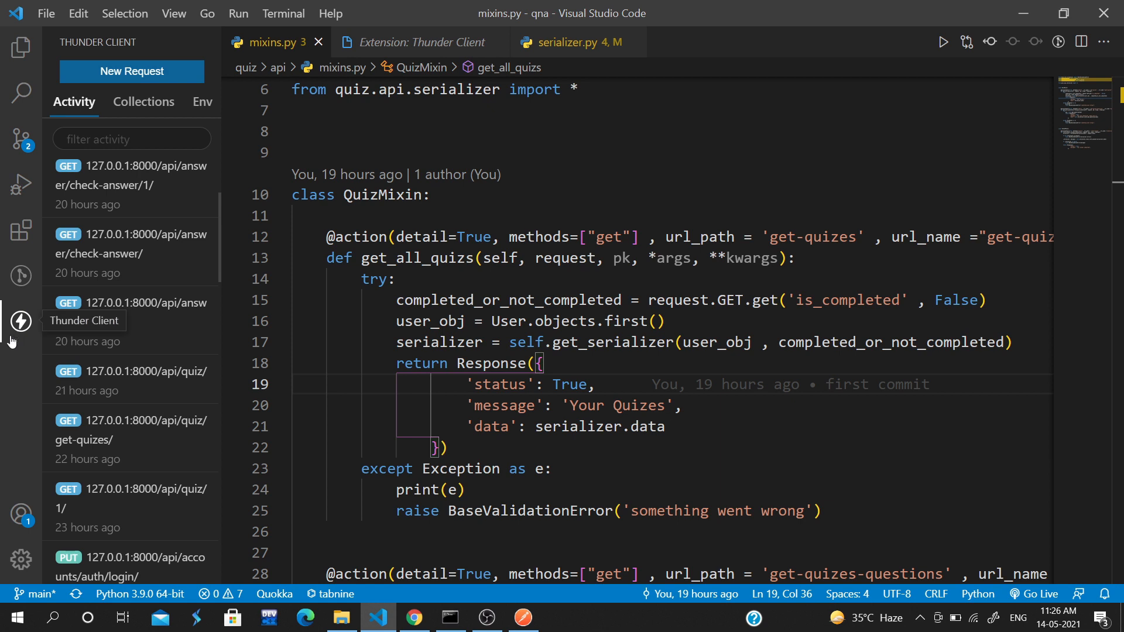
{"action": "mouse_move", "coordinate": [14, 330]}
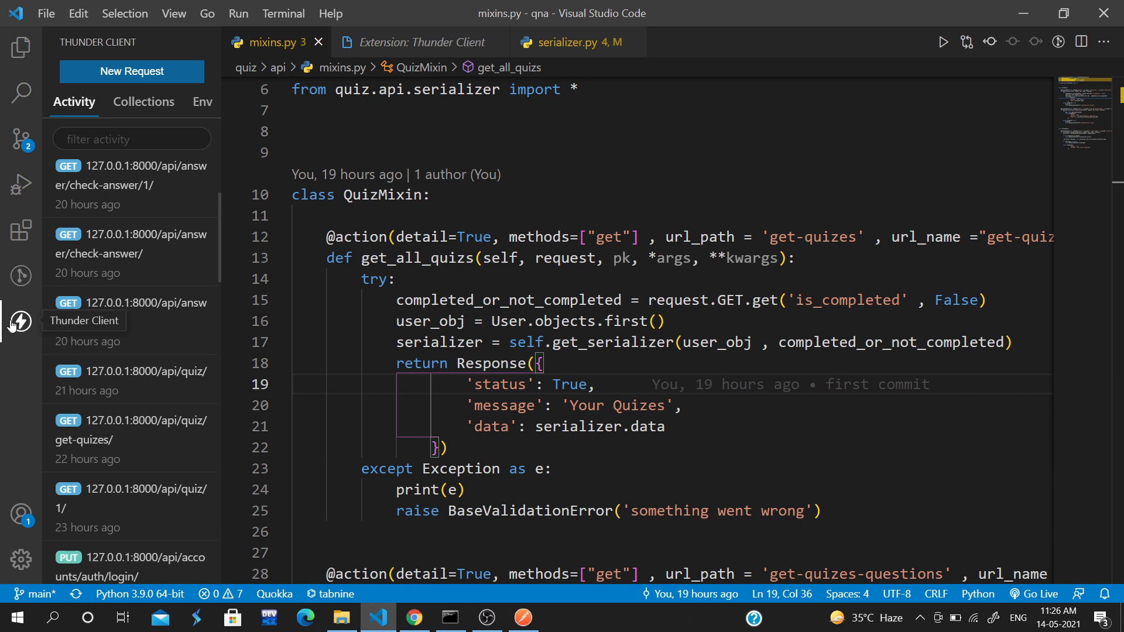
{"action": "mouse_move", "coordinate": [218, 134]}
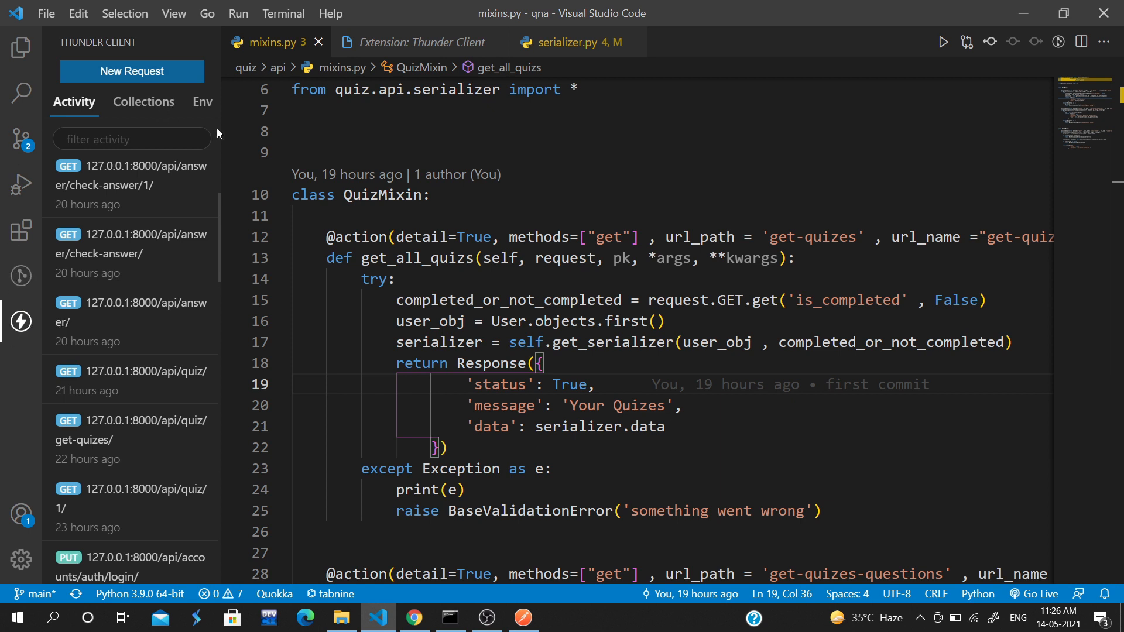
{"action": "mouse_move", "coordinate": [186, 436]}
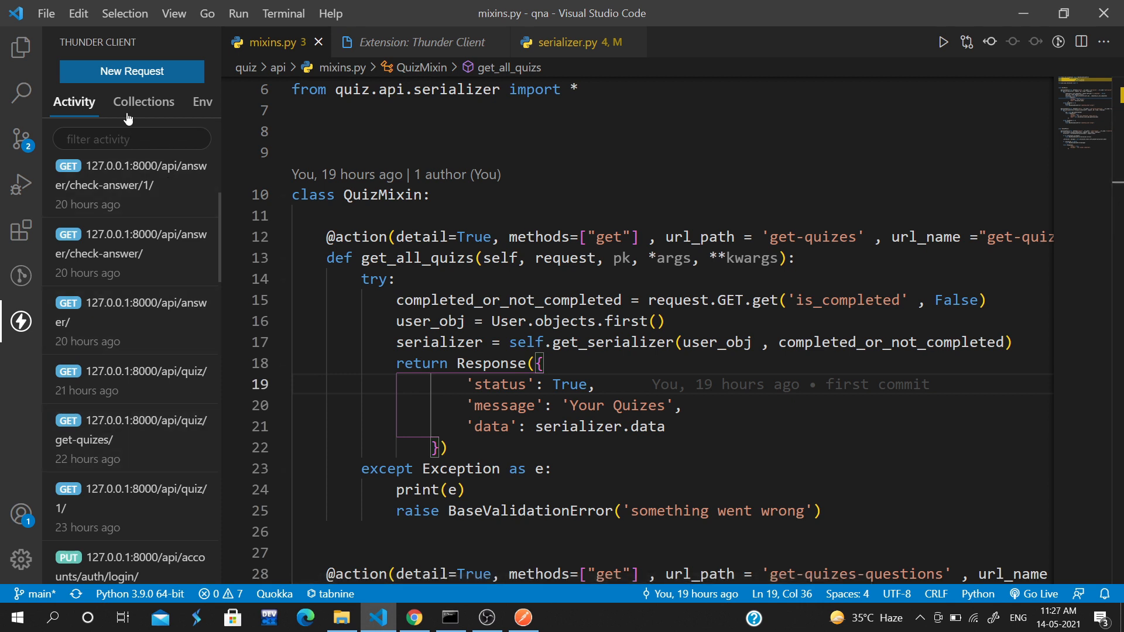
{"action": "left_click", "coordinate": [131, 185]}
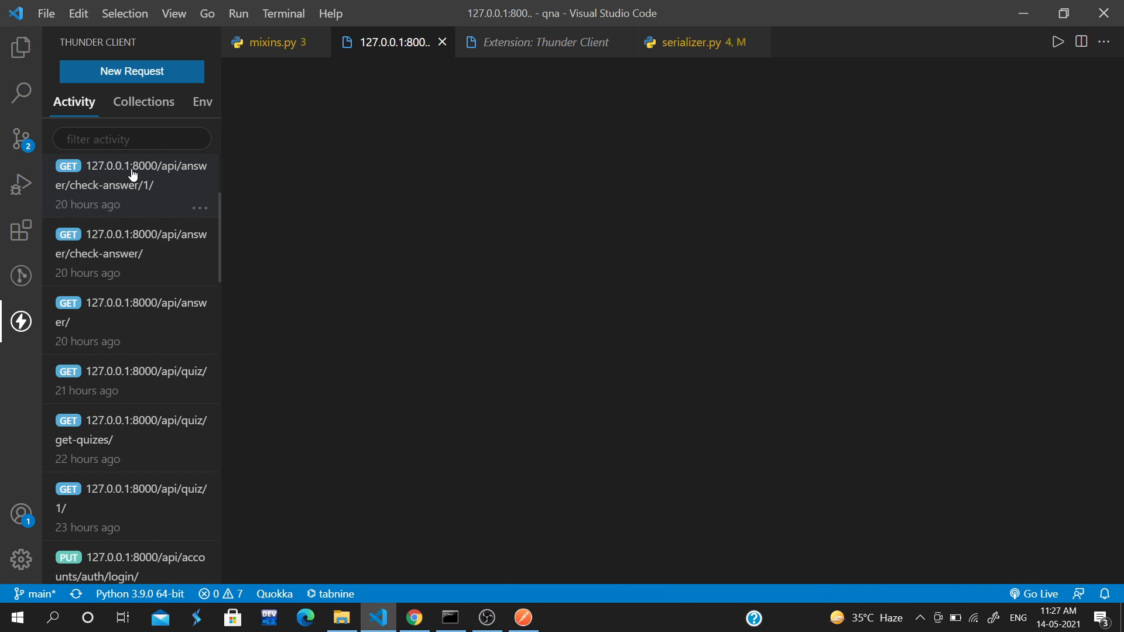
{"action": "left_click", "coordinate": [132, 176]}
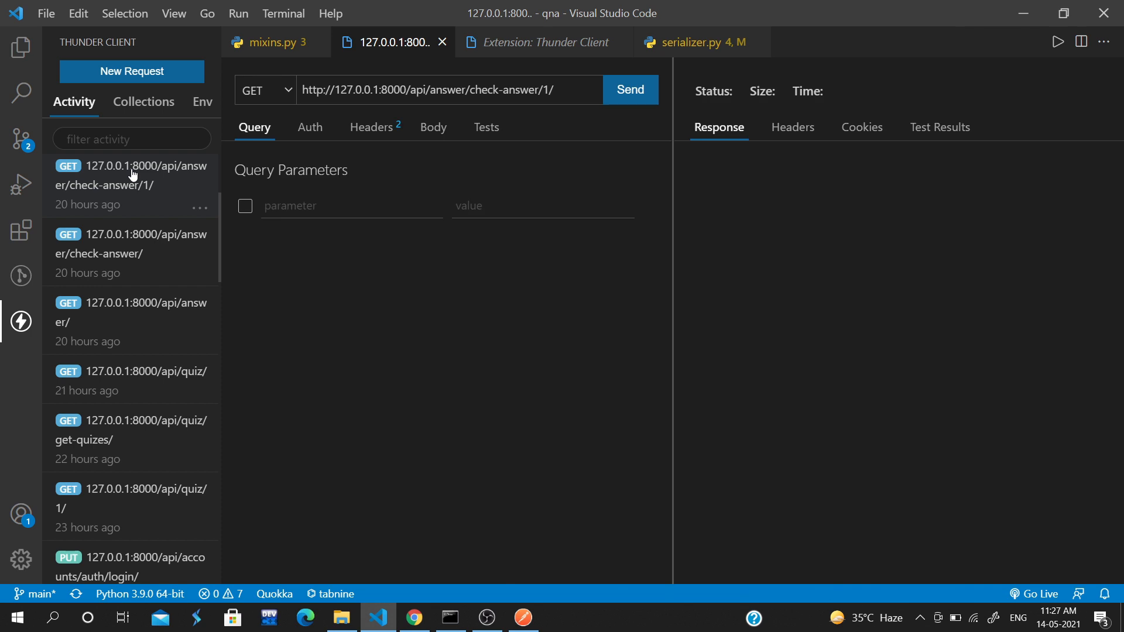
{"action": "mouse_move", "coordinate": [178, 359]}
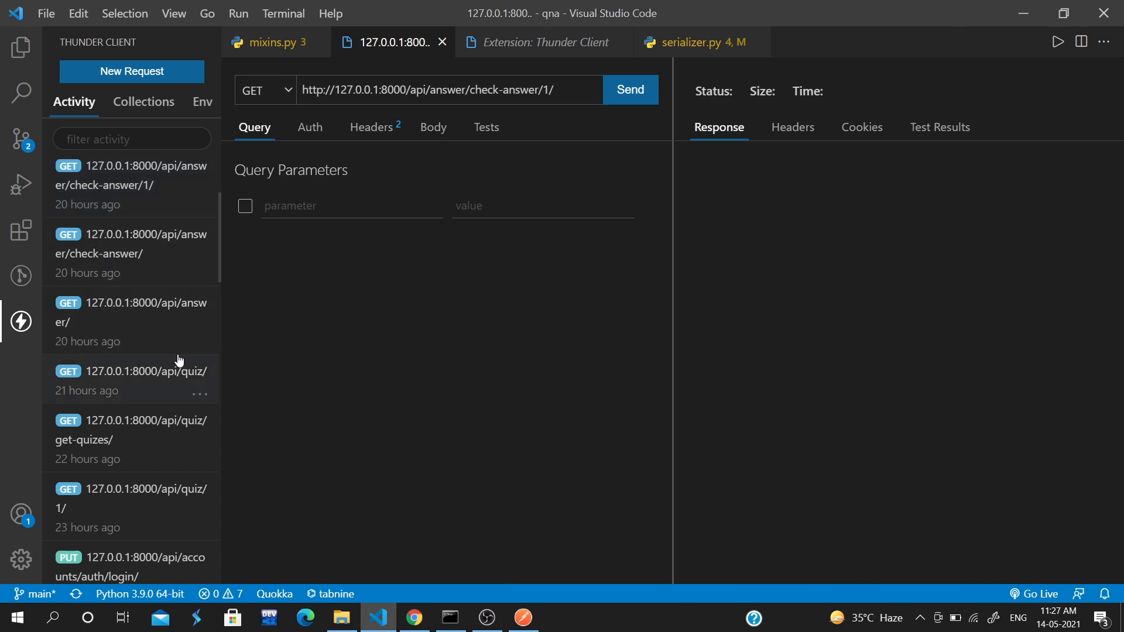
{"action": "left_click", "coordinate": [522, 617]}
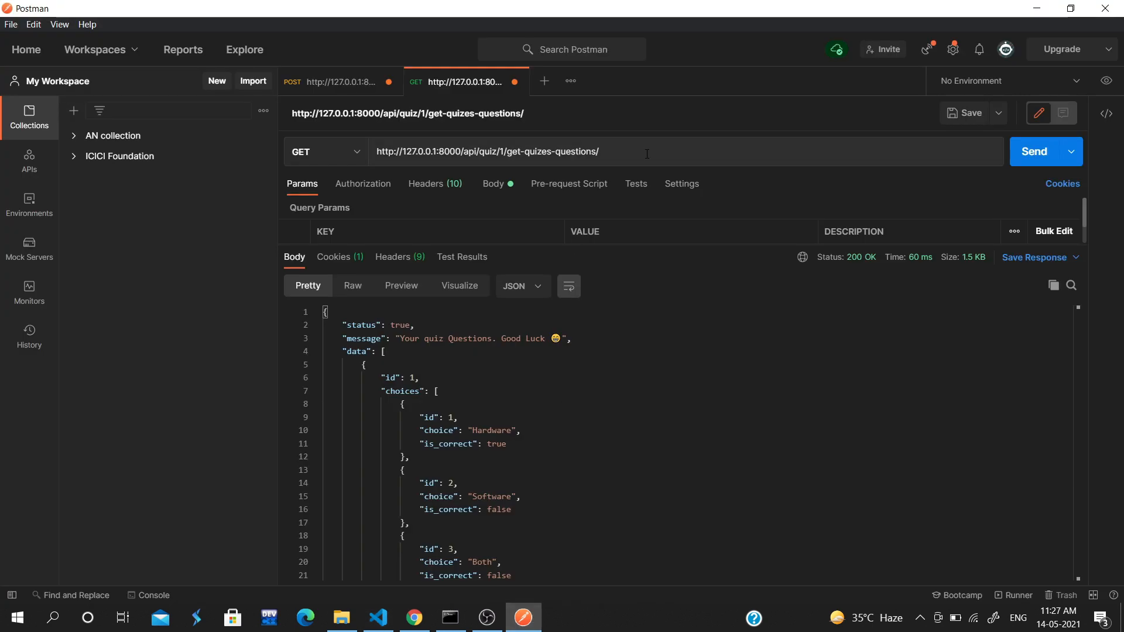
Step: Select and re-send Postman's get-quizes-questions request, scroll its JSON, then return to VS Code
{"action": "triple_click", "coordinate": [486, 151]}
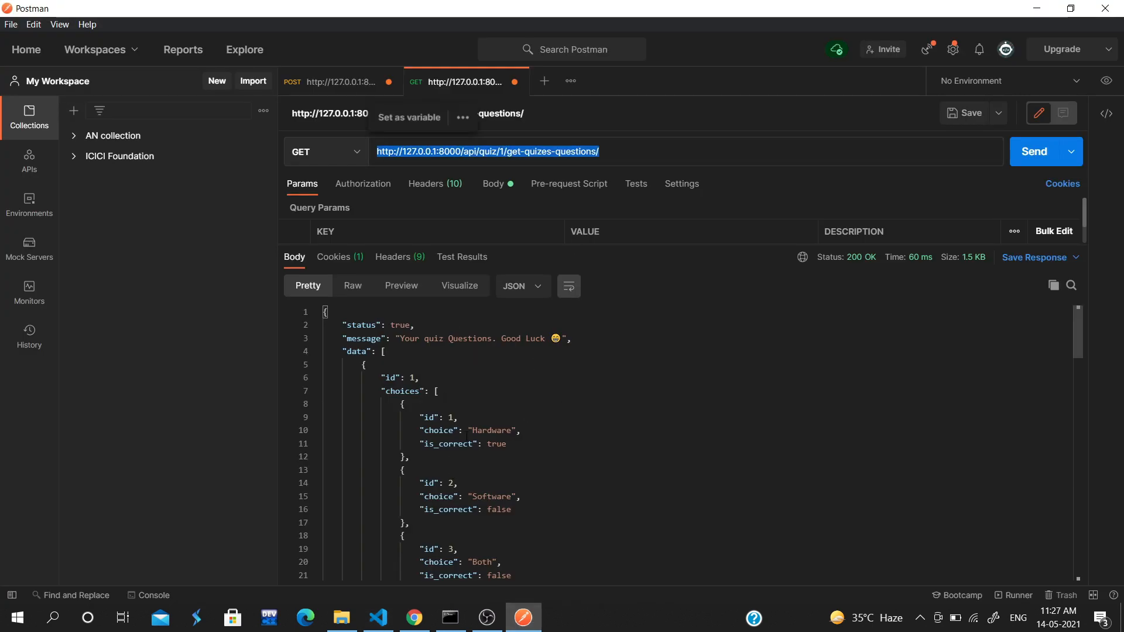
{"action": "left_click", "coordinate": [1040, 151]}
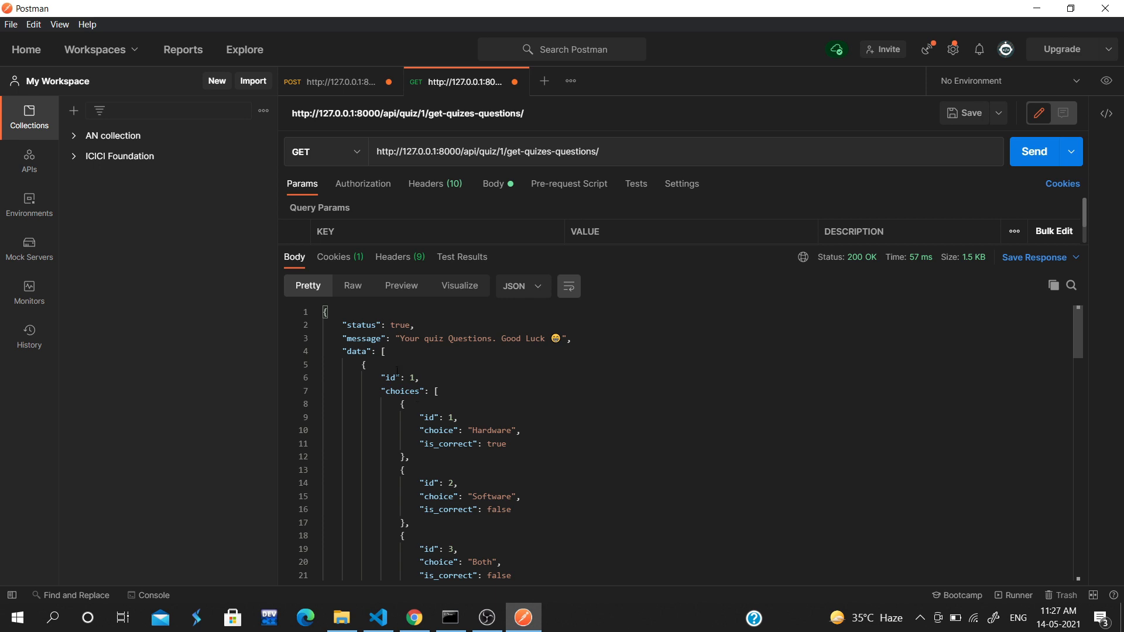
{"action": "scroll", "scroll_direction": "down", "scroll_amount": 3}
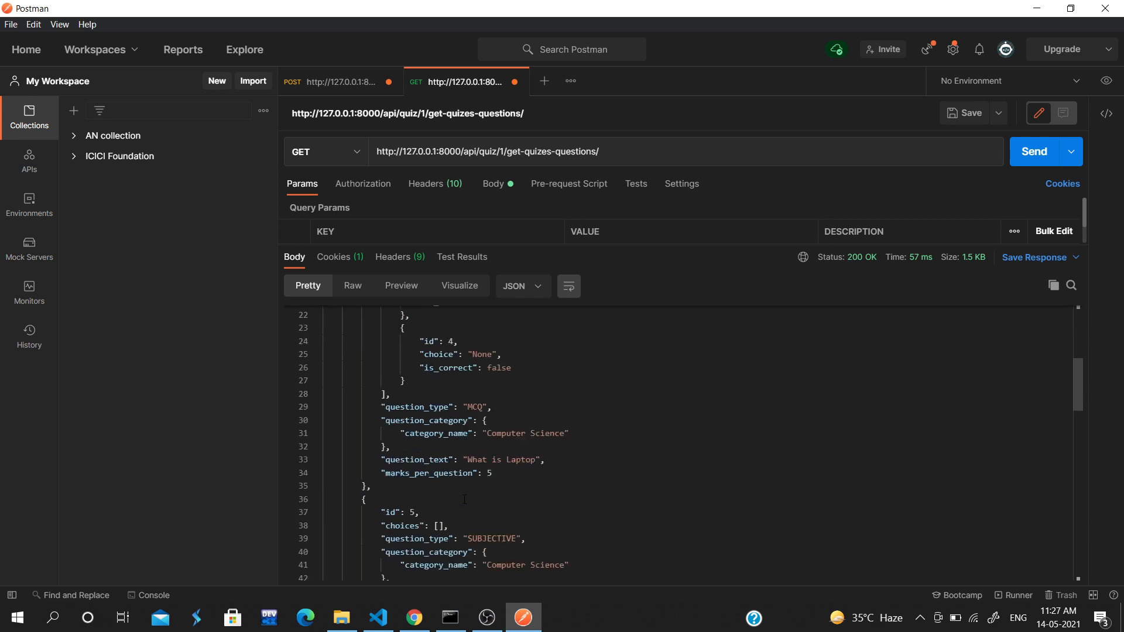
{"action": "left_click", "coordinate": [412, 617]}
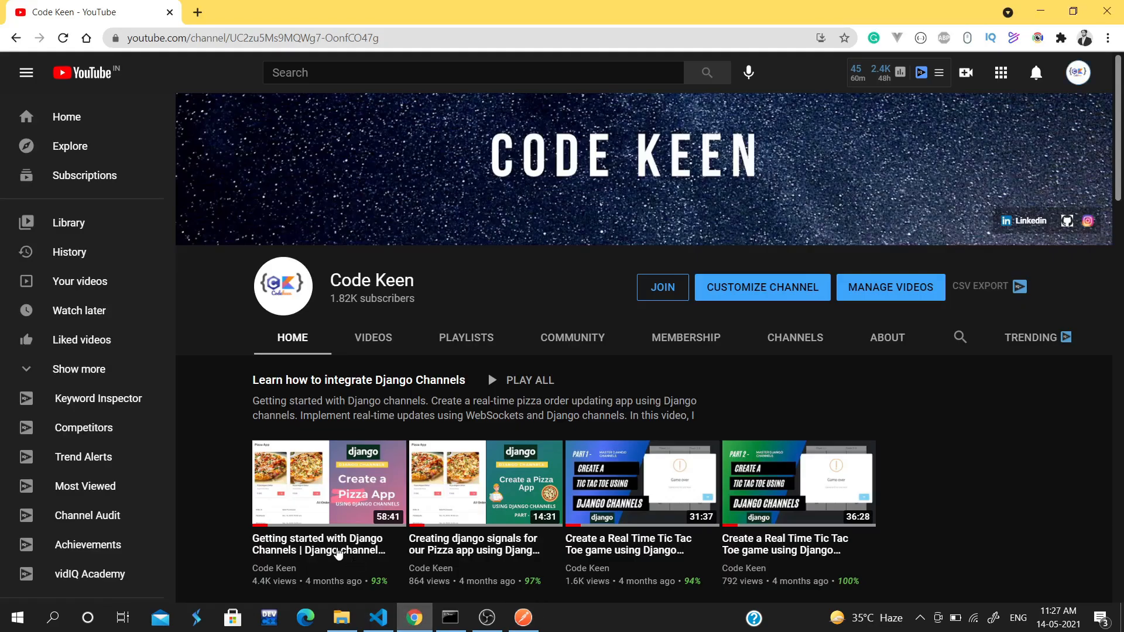
{"action": "left_click", "coordinate": [378, 617]}
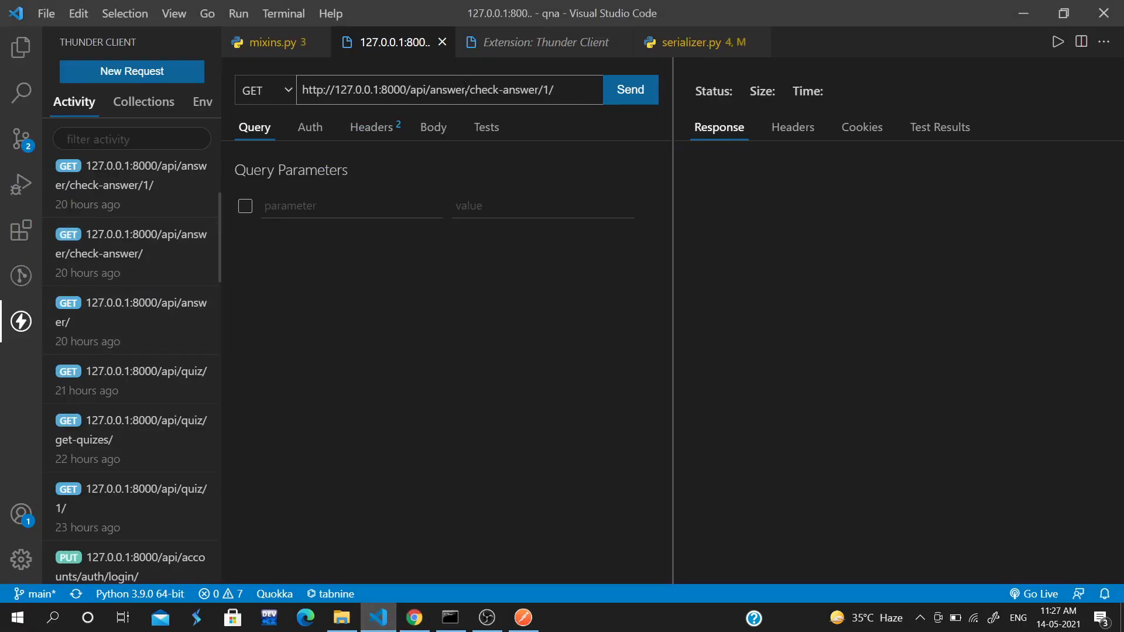
Step: Send GET api/quiz/1/get-quizes-questions/ in Thunder Client and view the Body tab
{"action": "left_click", "coordinate": [629, 90]}
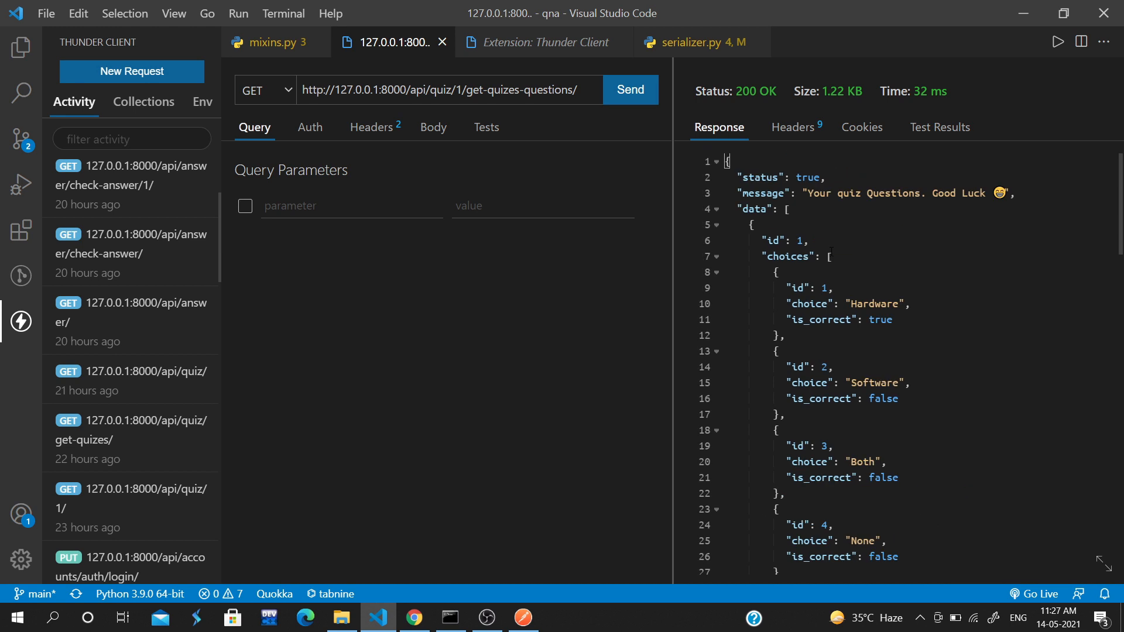
{"action": "left_click", "coordinate": [432, 127]}
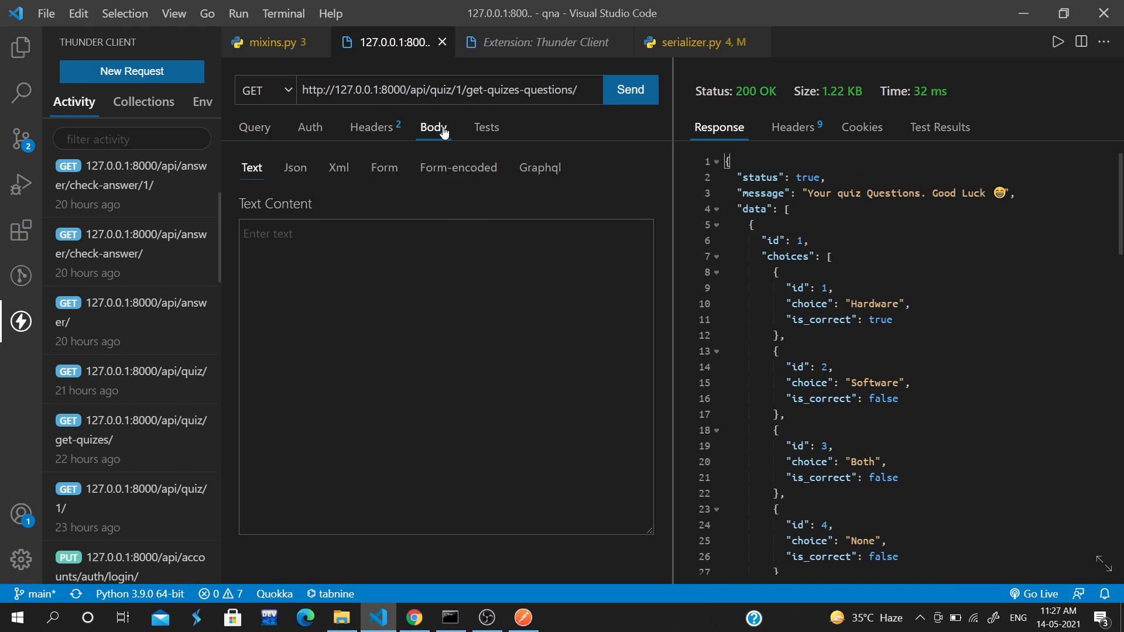
Step: Browse the request method list, Headers, Auth with Bearer Token, and Tests tabs
{"action": "left_click", "coordinate": [264, 89]}
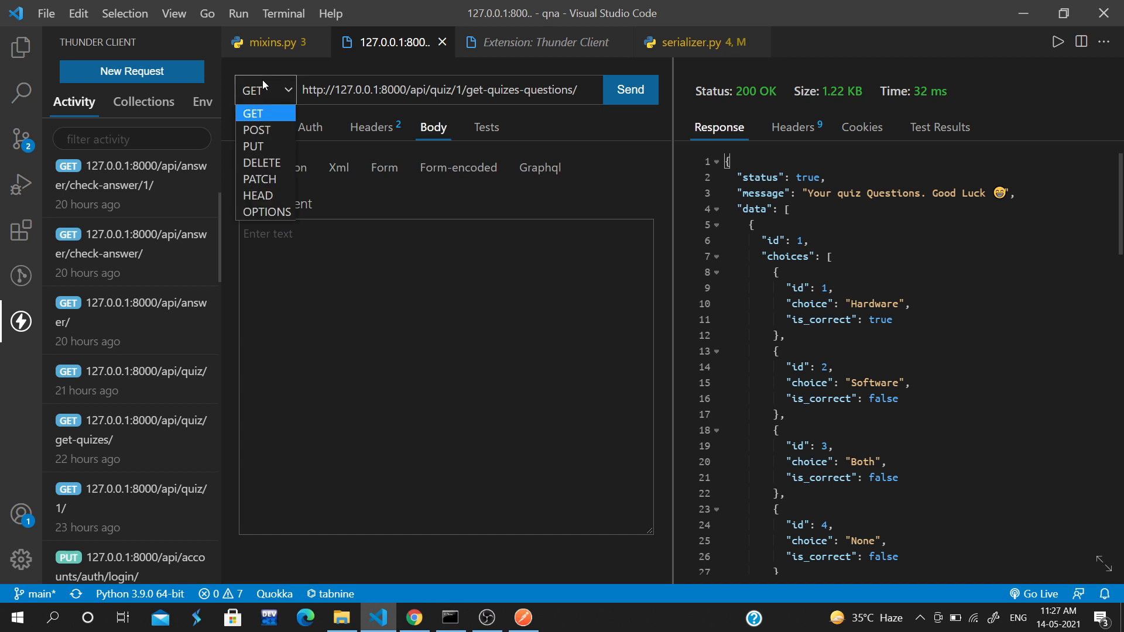
{"action": "mouse_move", "coordinate": [261, 179]}
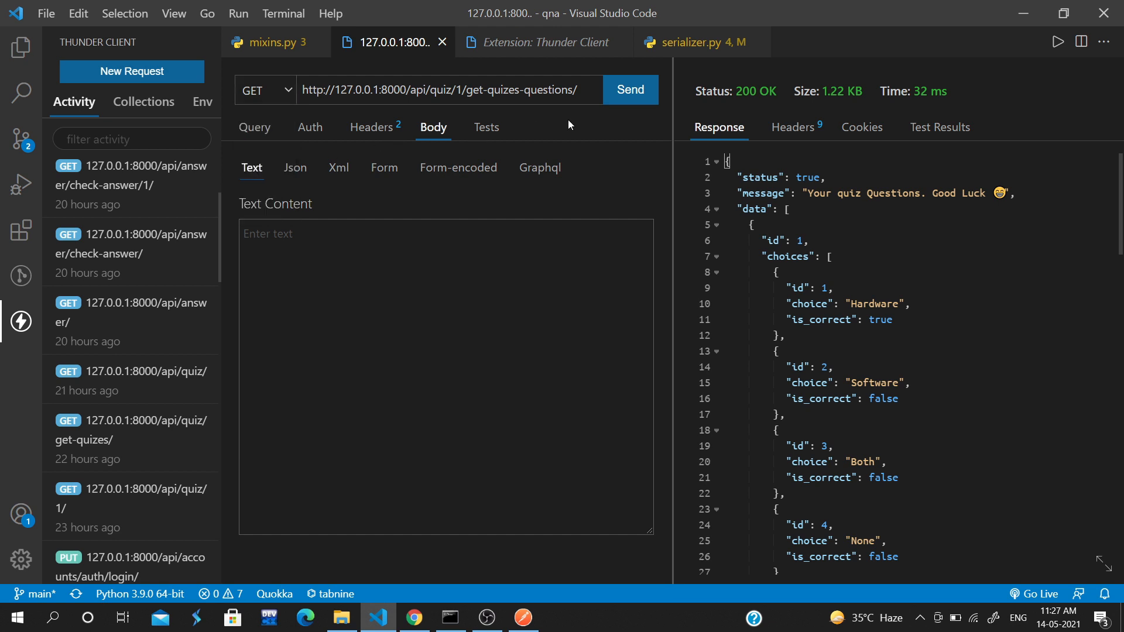
{"action": "left_click", "coordinate": [371, 127]}
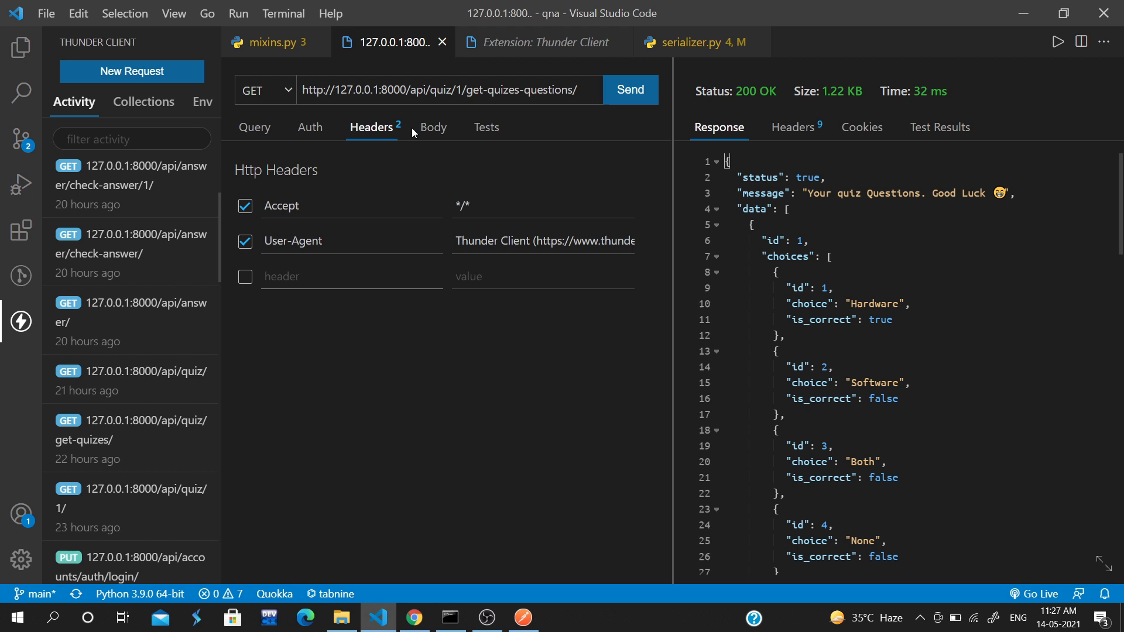
{"action": "mouse_move", "coordinate": [278, 127]}
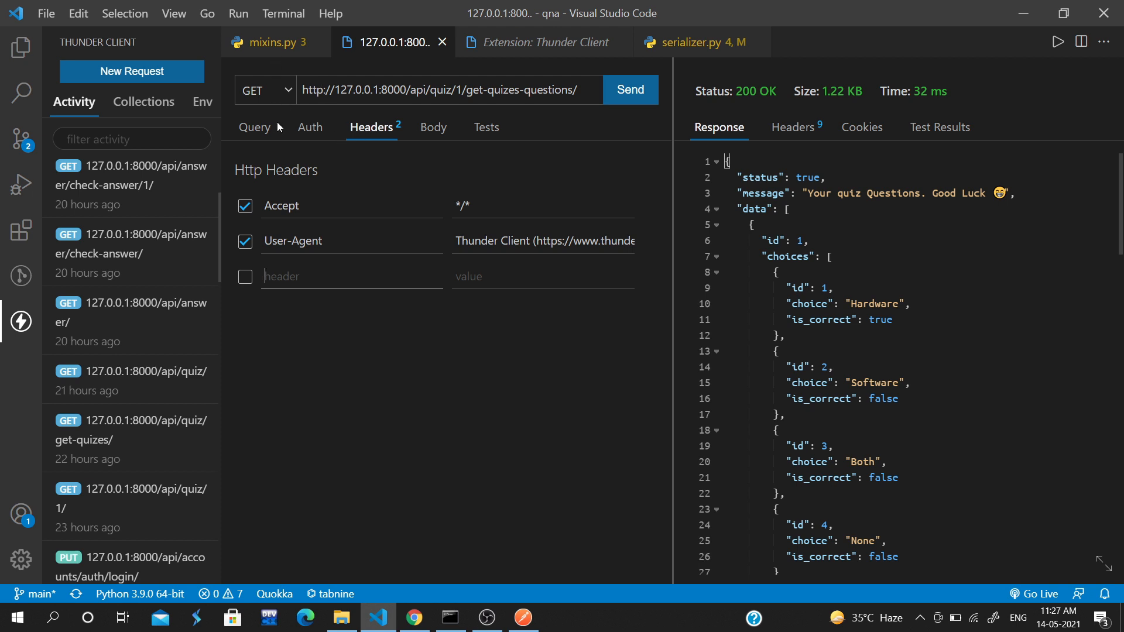
{"action": "left_click", "coordinate": [310, 127]}
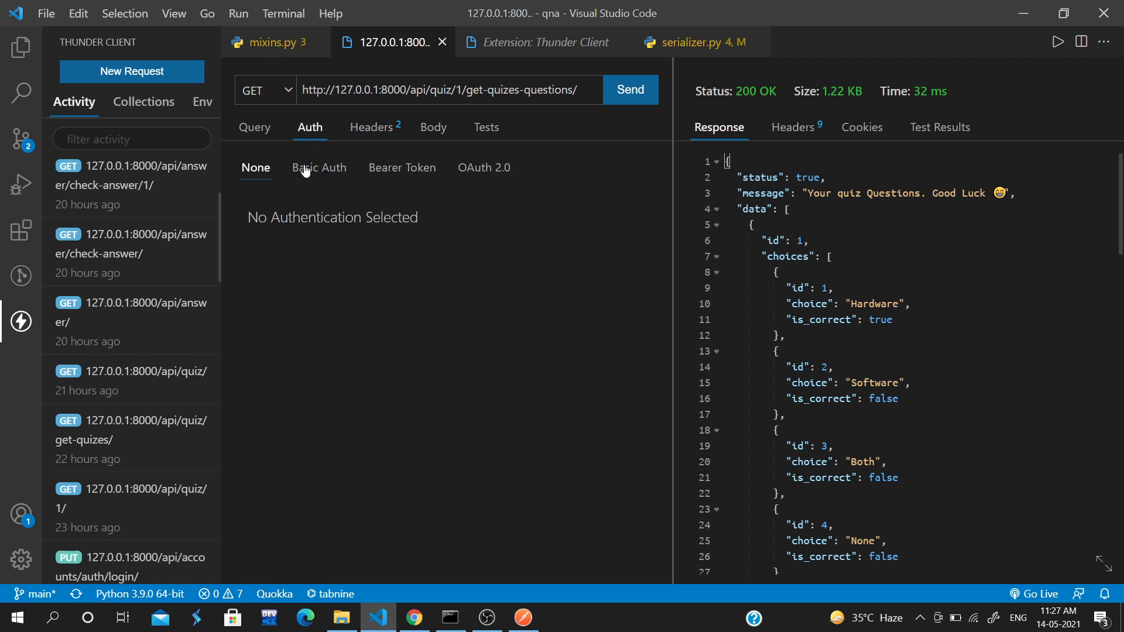
{"action": "left_click", "coordinate": [402, 167]}
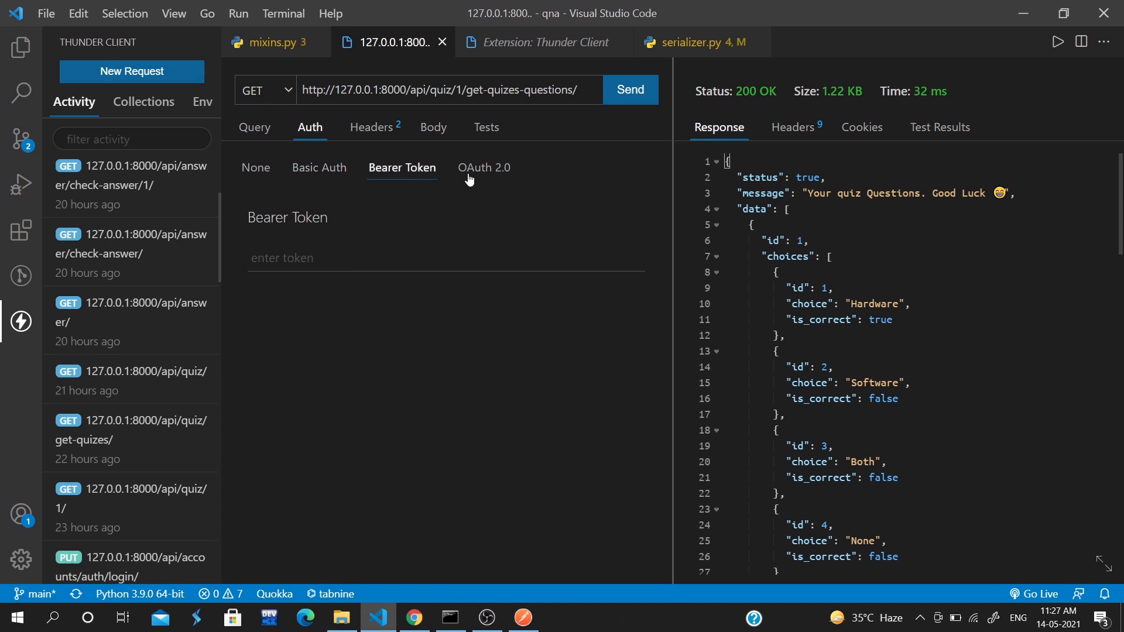
{"action": "left_click", "coordinate": [486, 127]}
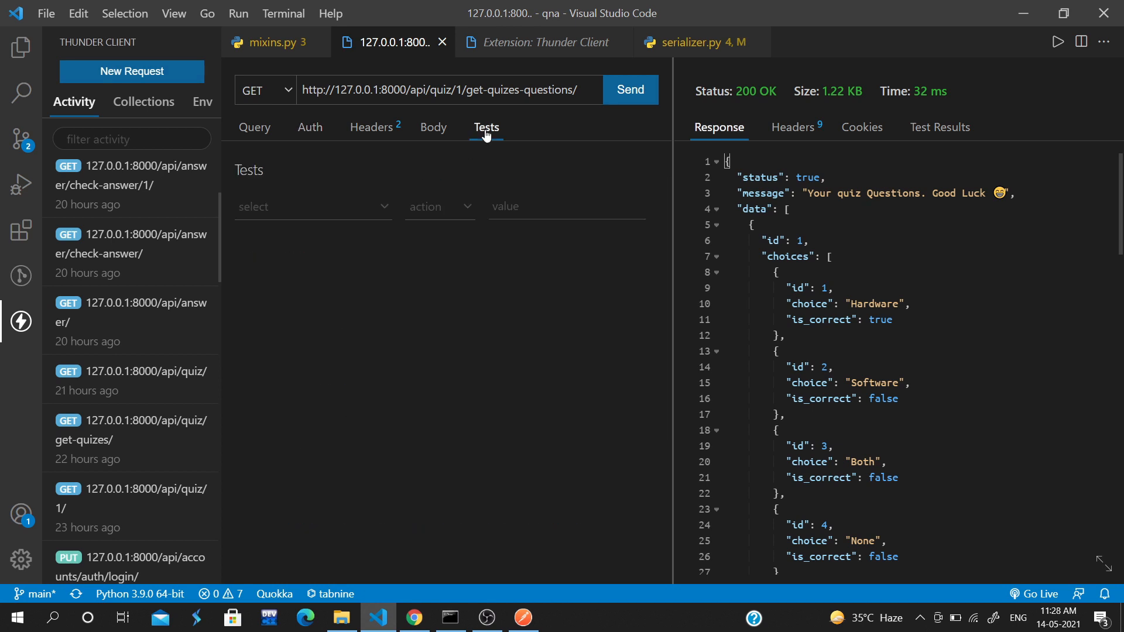
{"action": "mouse_move", "coordinate": [247, 125]}
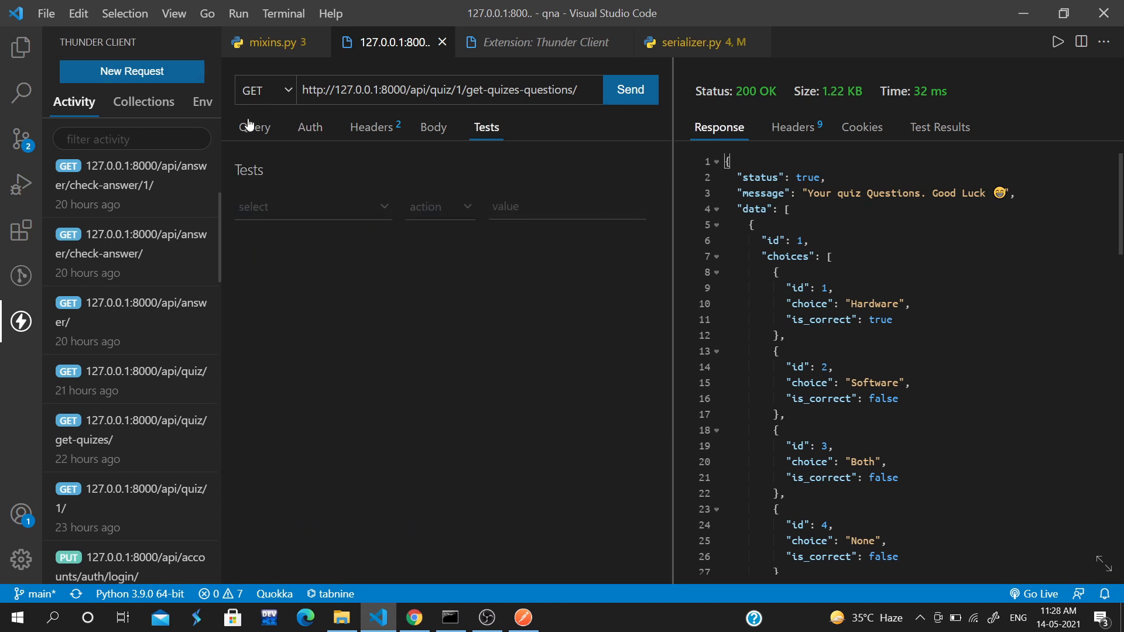
Step: View Query, then switch the body format through JSON and XML to GraphQL
{"action": "left_click", "coordinate": [255, 127]}
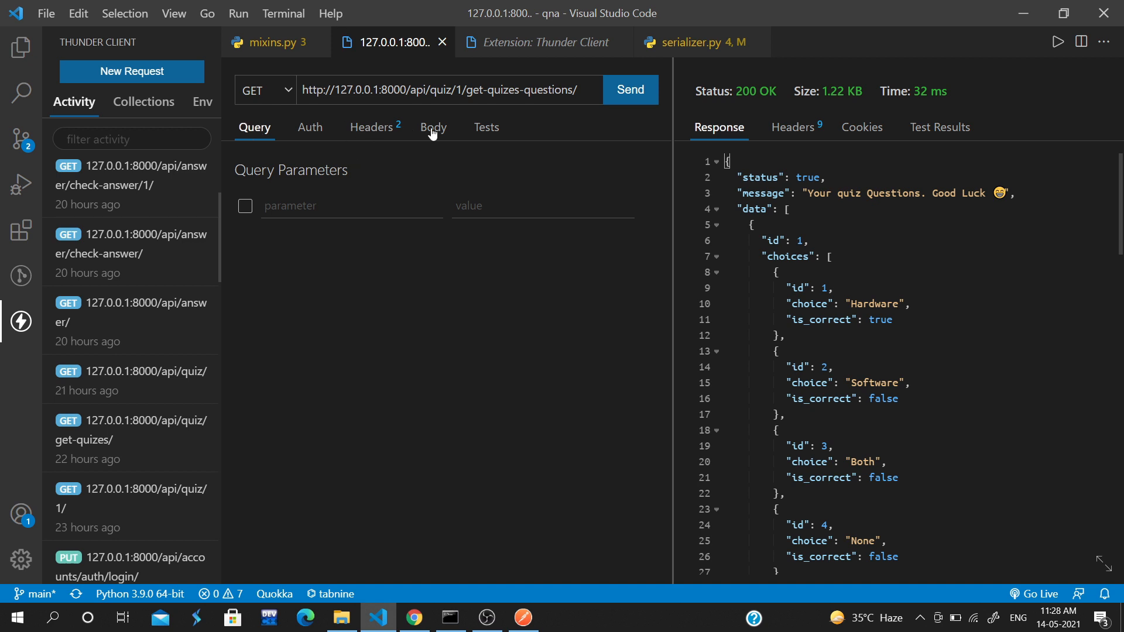
{"action": "left_click", "coordinate": [433, 127]}
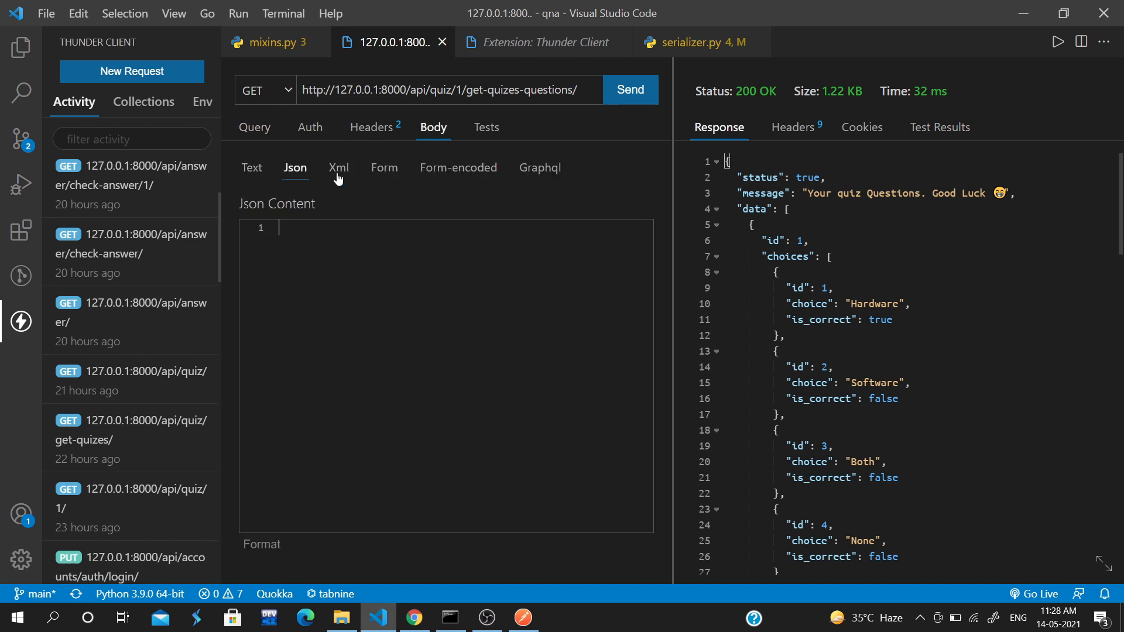
{"action": "left_click", "coordinate": [338, 168]}
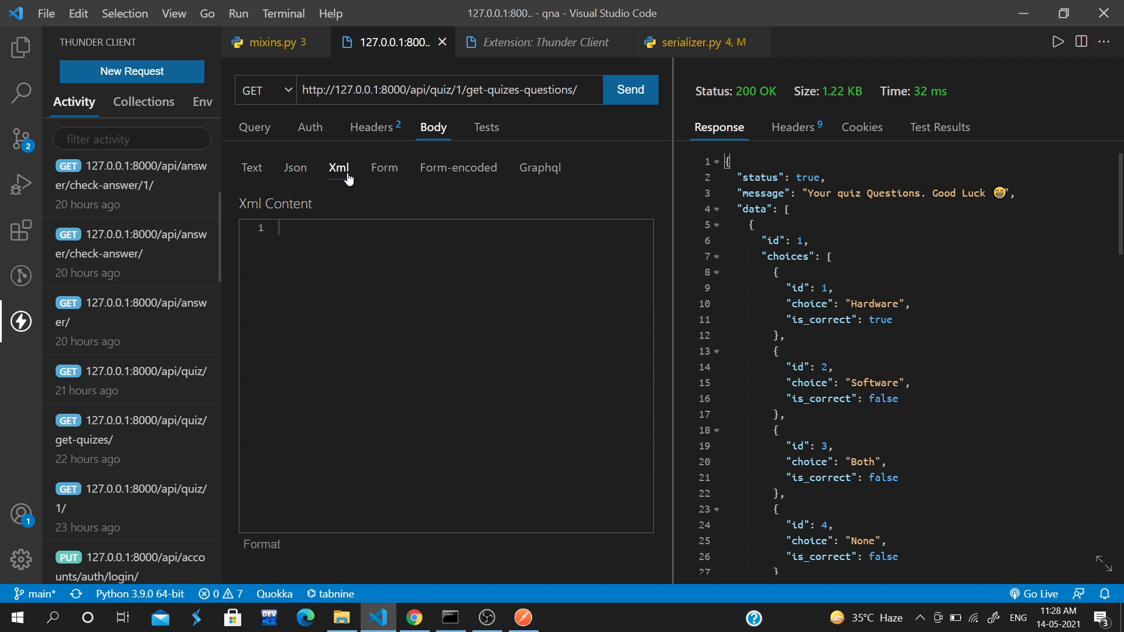
{"action": "mouse_move", "coordinate": [552, 176]}
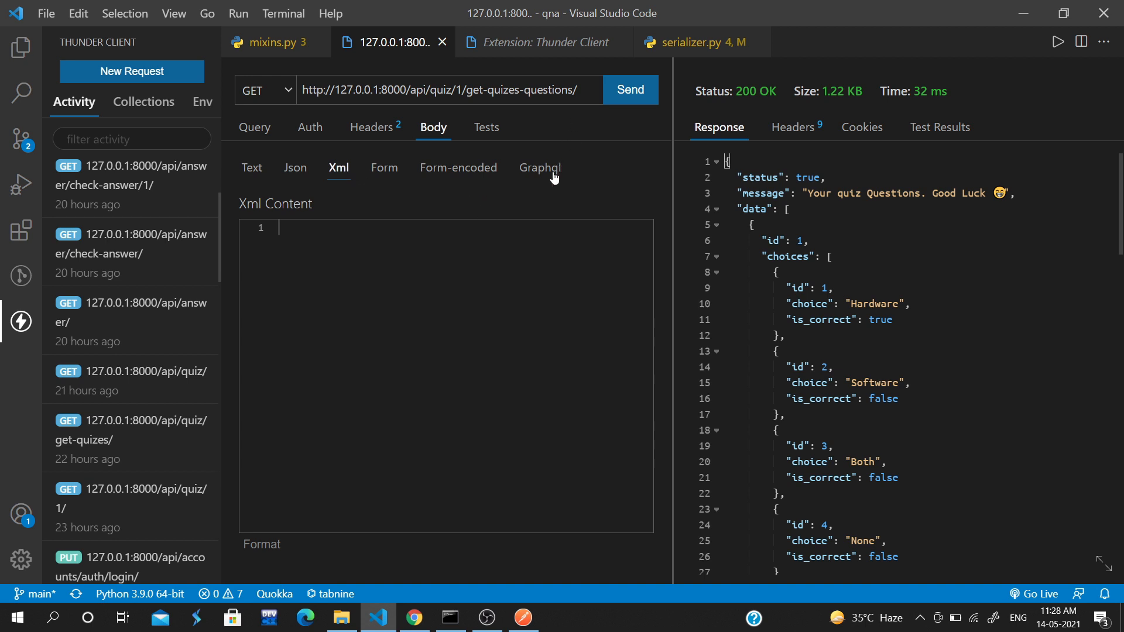
{"action": "left_click", "coordinate": [539, 167]}
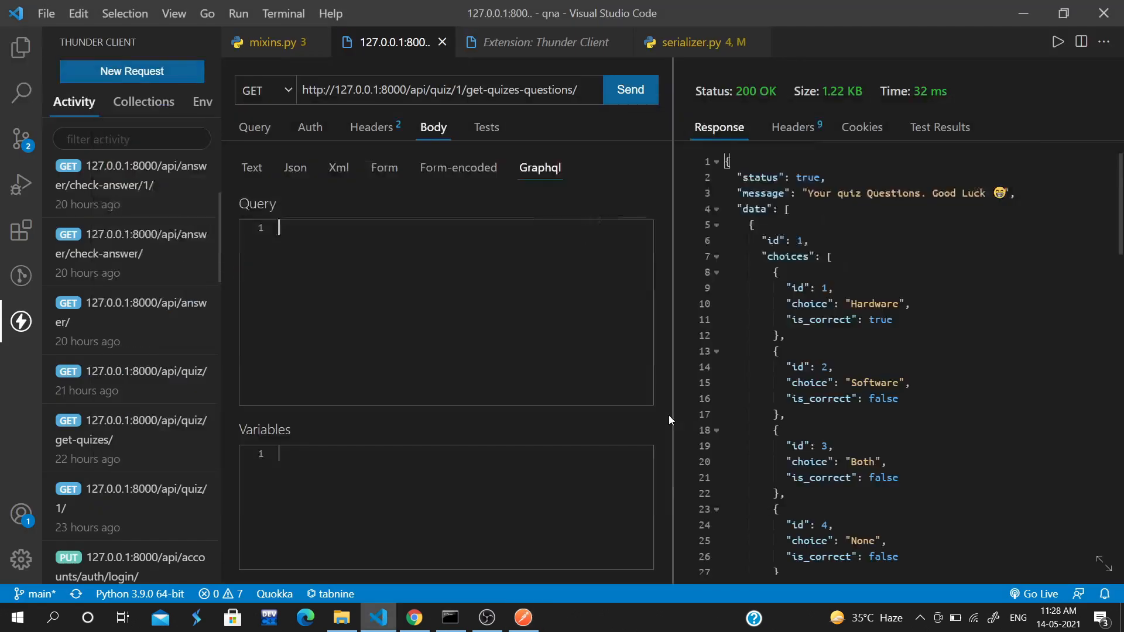
{"action": "mouse_move", "coordinate": [541, 58]}
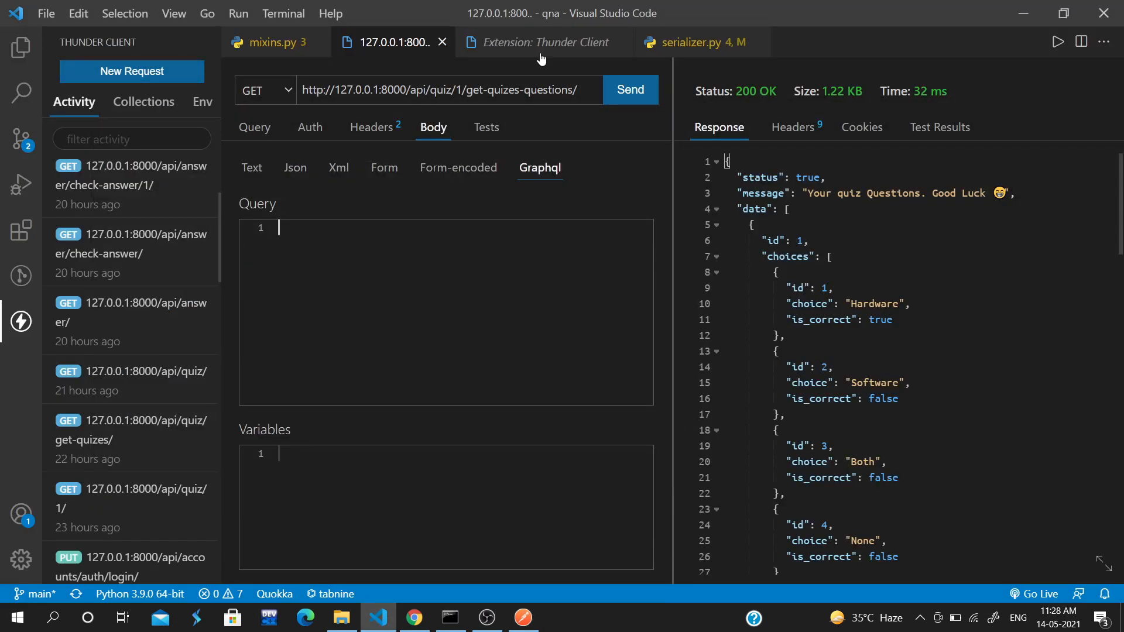
Step: Switch to the 'Extension: Thunder Client' tab showing v1.2.2 enabled globally
{"action": "left_click", "coordinate": [547, 43]}
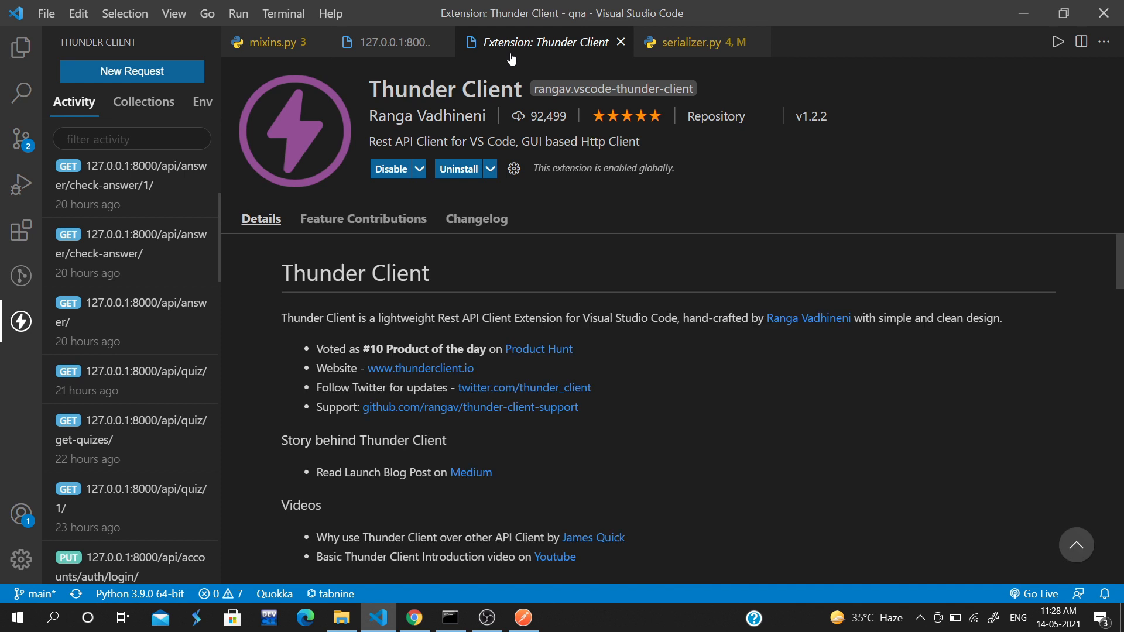
{"action": "mouse_move", "coordinate": [418, 83]}
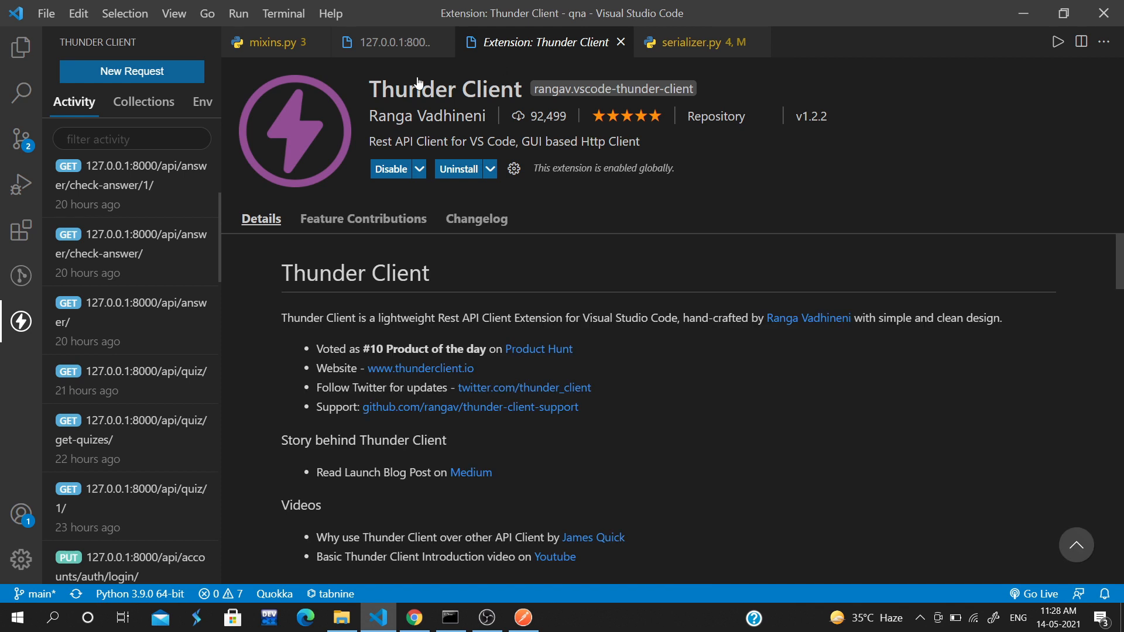
{"action": "mouse_move", "coordinate": [583, 200]}
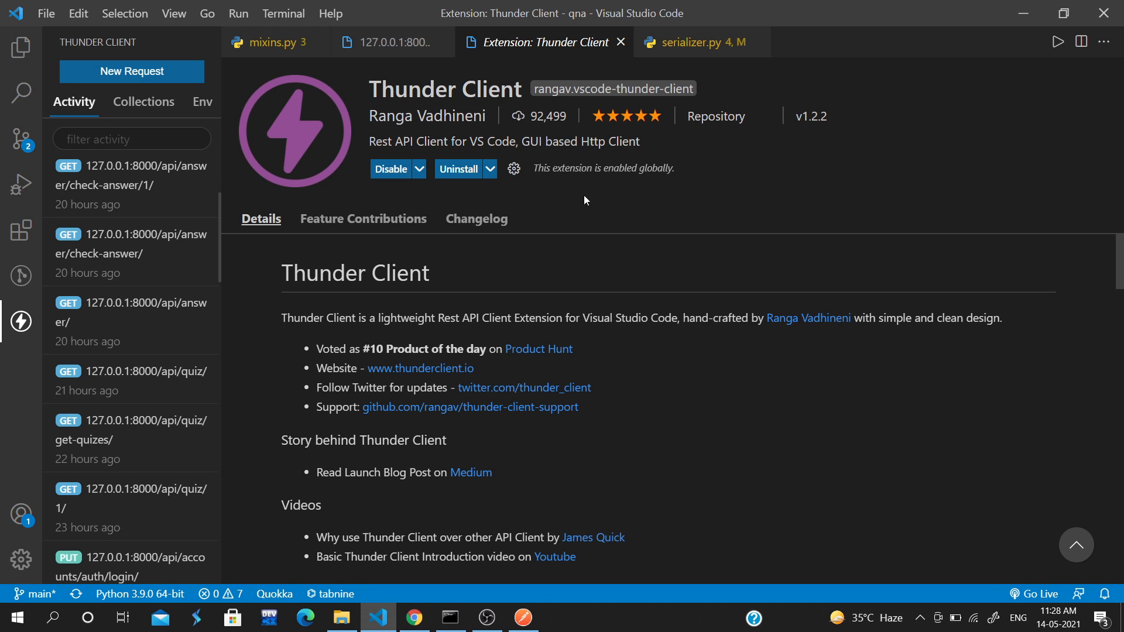